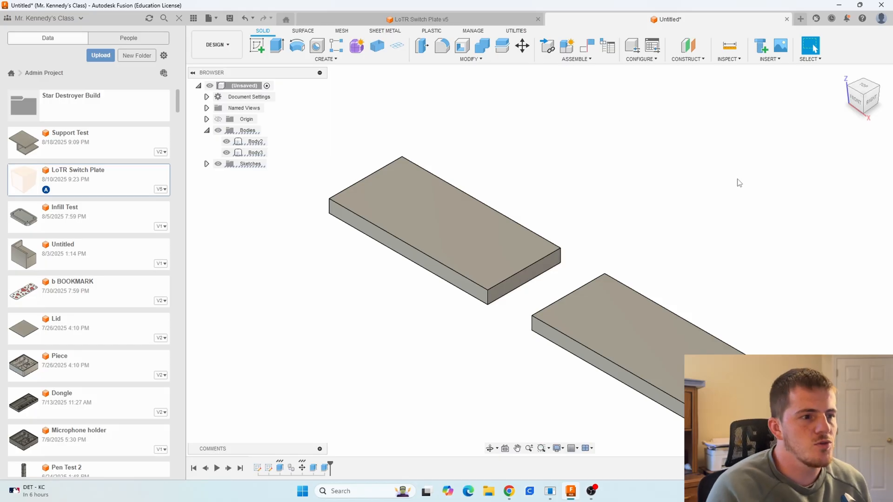
pyautogui.moveTo(693, 172)
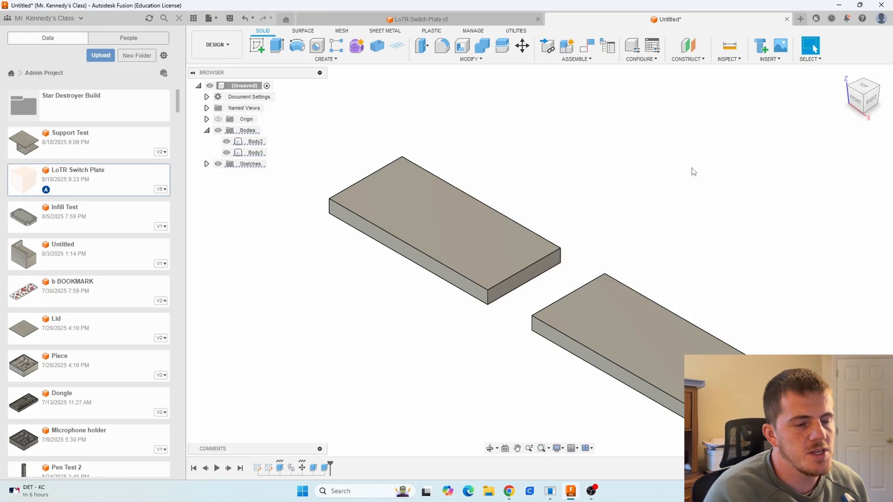
pyautogui.moveTo(626, 215)
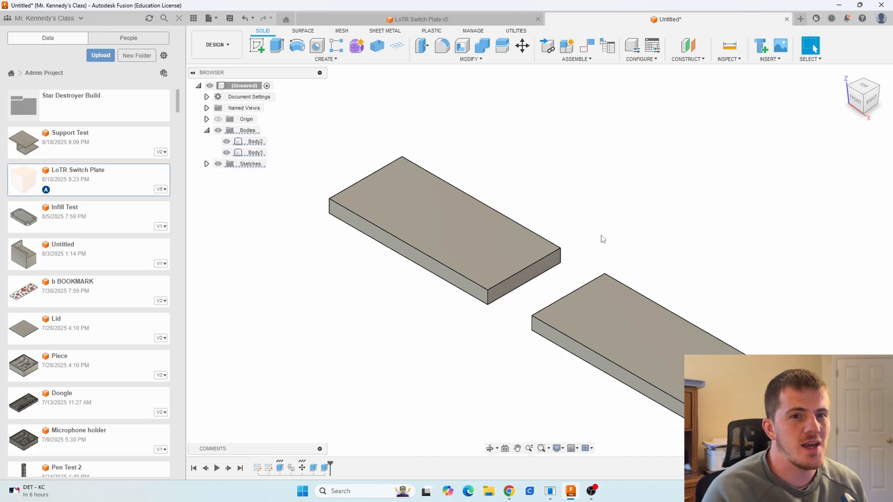
pyautogui.moveTo(710, 149)
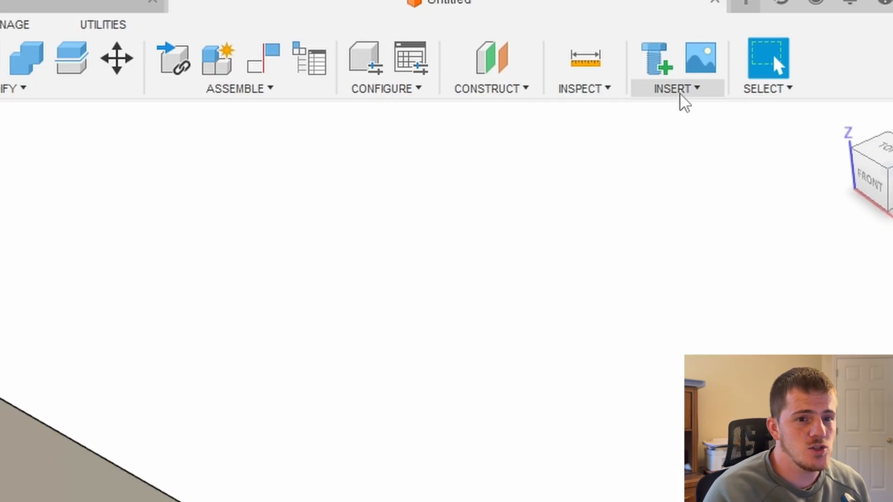
# Insert the Fellowship SVG silhouette as a sketch on the first plate's top face
pyautogui.click(676, 88)
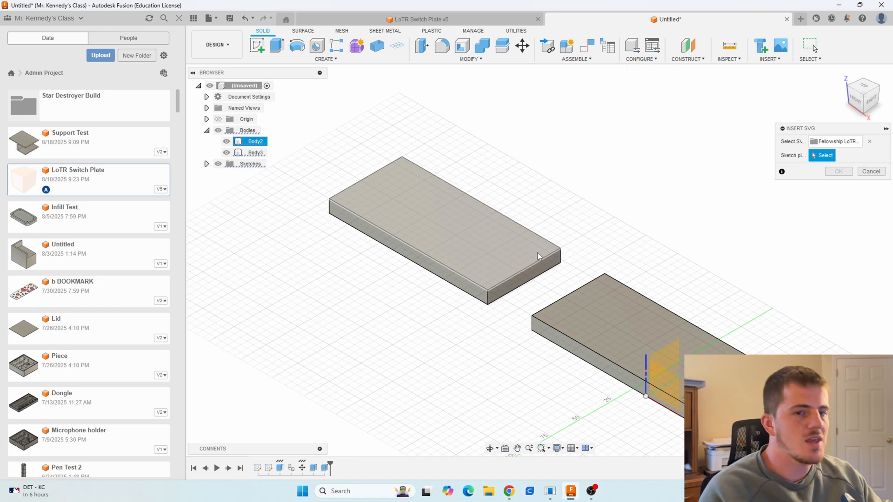
pyautogui.moveTo(543, 251)
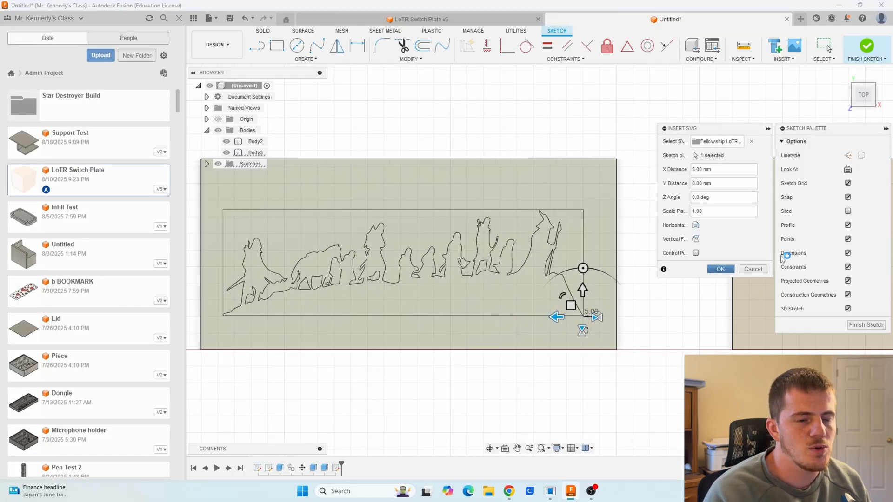
pyautogui.click(720, 269)
pyautogui.write('-.36')
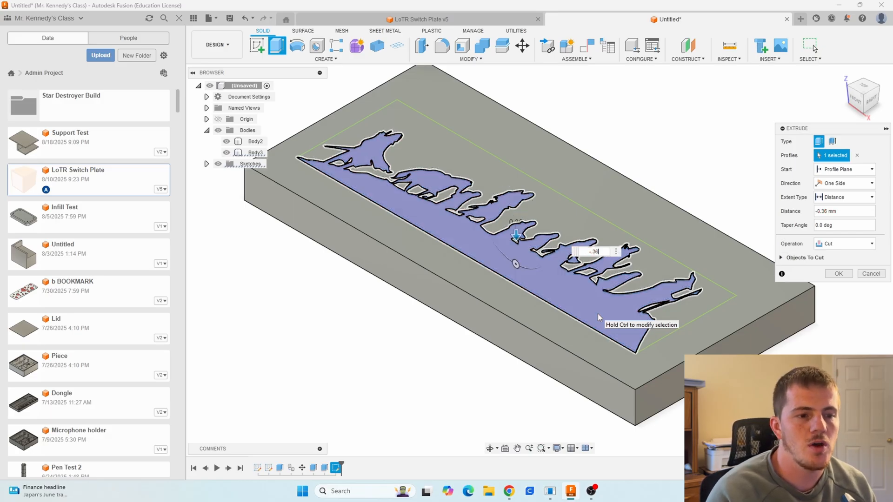
# Cut-extrude the silhouette profile -0.36 mm into the plate
pyautogui.click(837, 274)
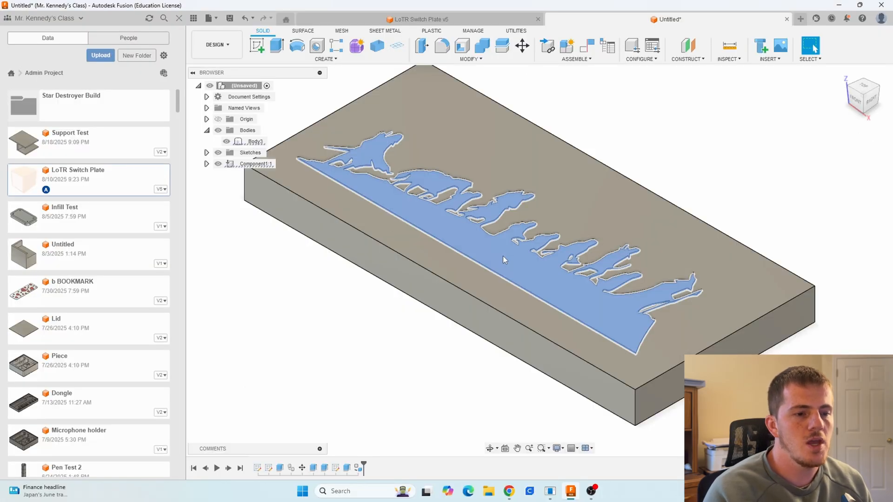
# Extrude the recessed silhouette profile 0.36 mm as a New Component
pyautogui.click(275, 45)
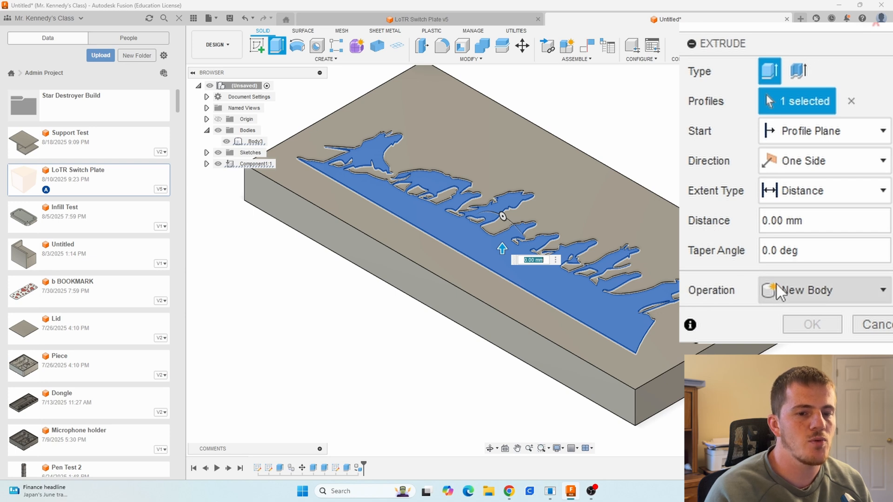
pyautogui.click(822, 290)
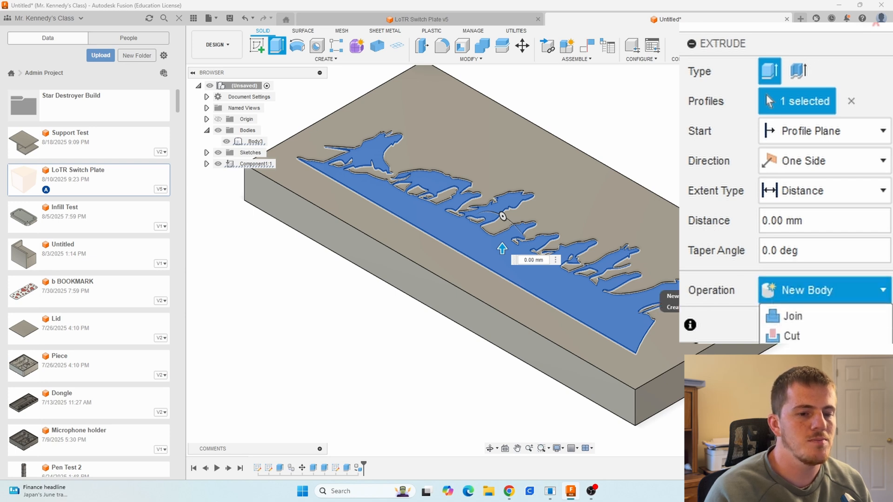
pyautogui.click(819, 289)
pyautogui.write('.36')
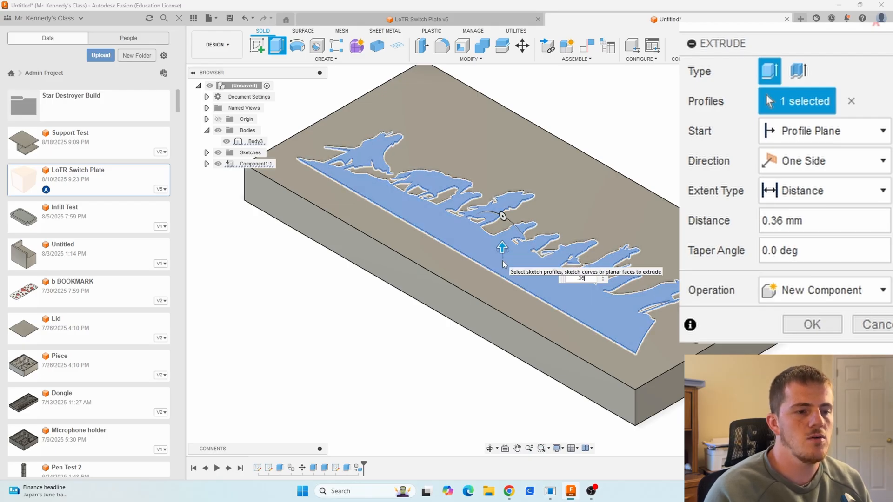
pyautogui.click(811, 324)
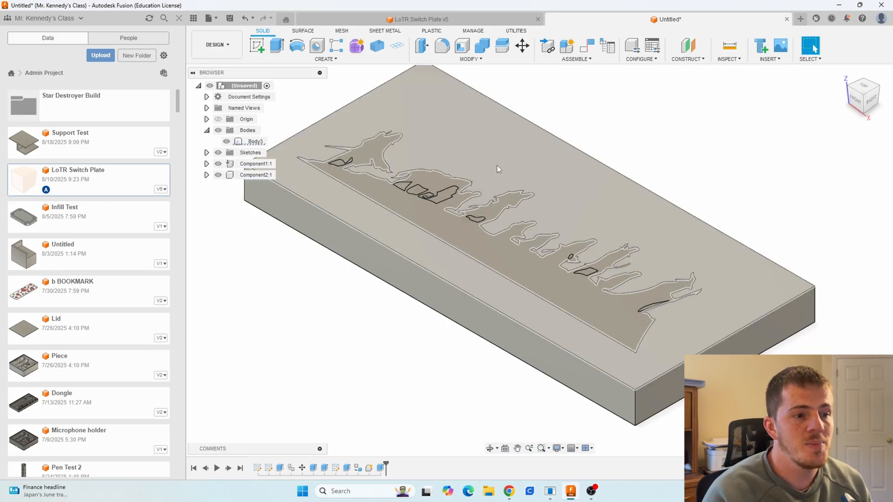
pyautogui.click(218, 175)
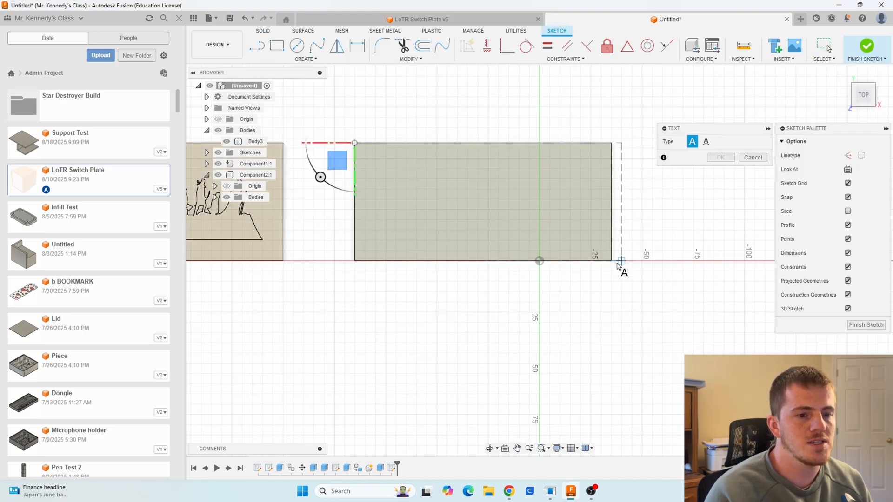
# Add centred 'Sample Text' on the second plate in Impact, 20 mm tall
pyautogui.click(612, 260)
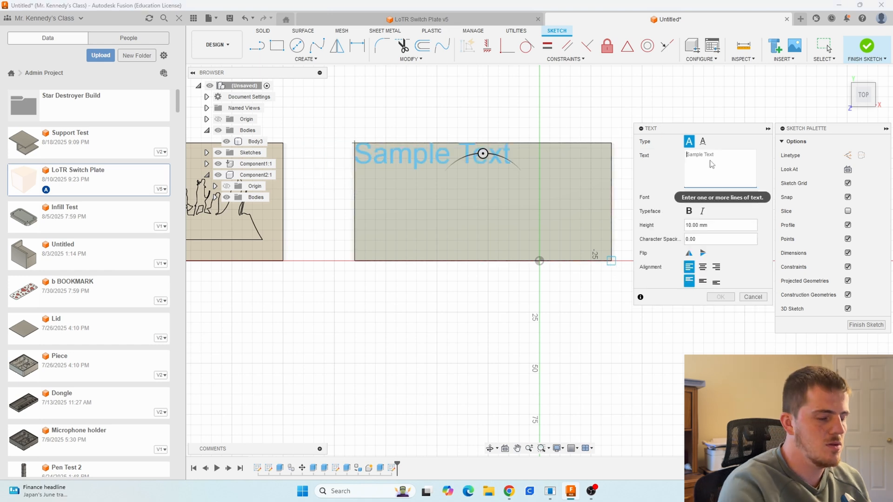
pyautogui.write('Sample Text')
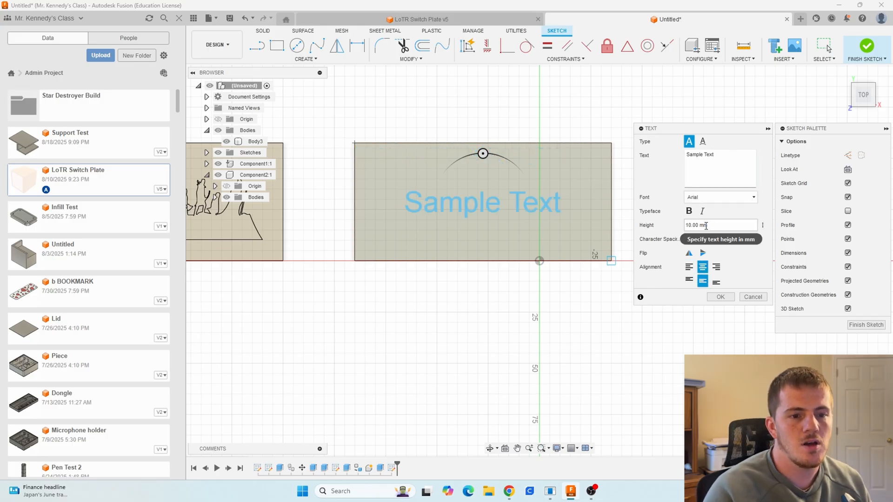
pyautogui.write('15')
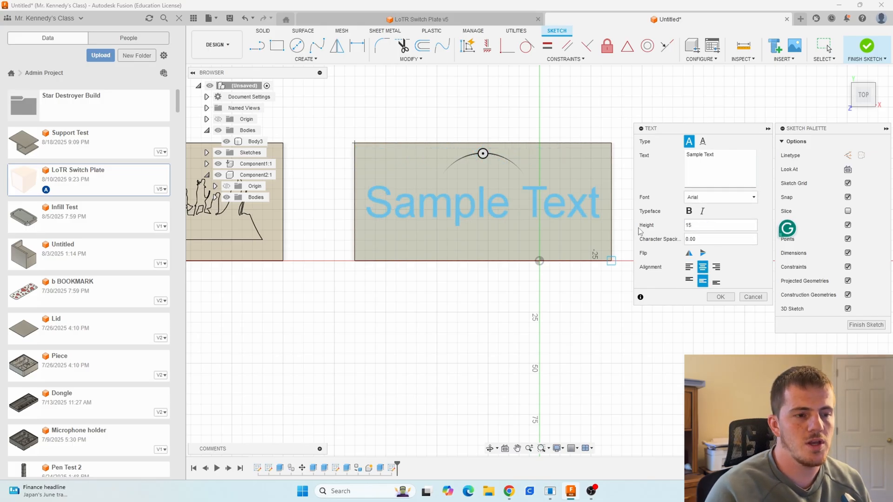
pyautogui.click(719, 197)
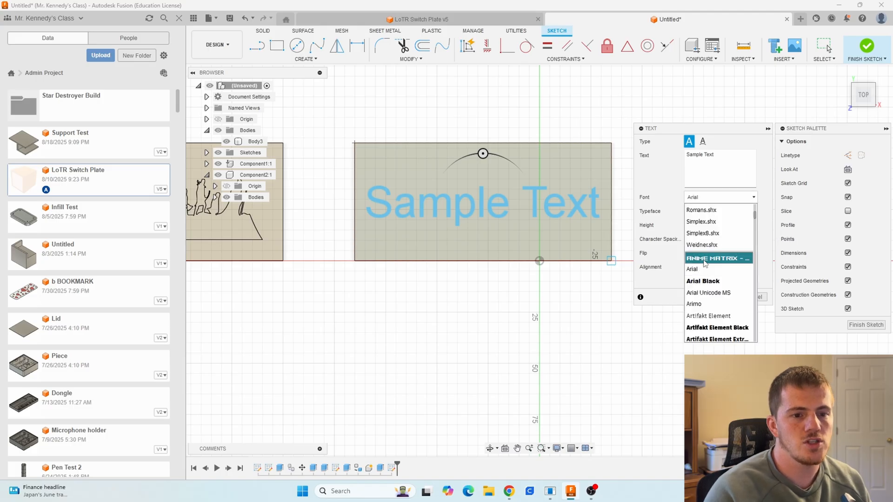
pyautogui.scroll(-3)
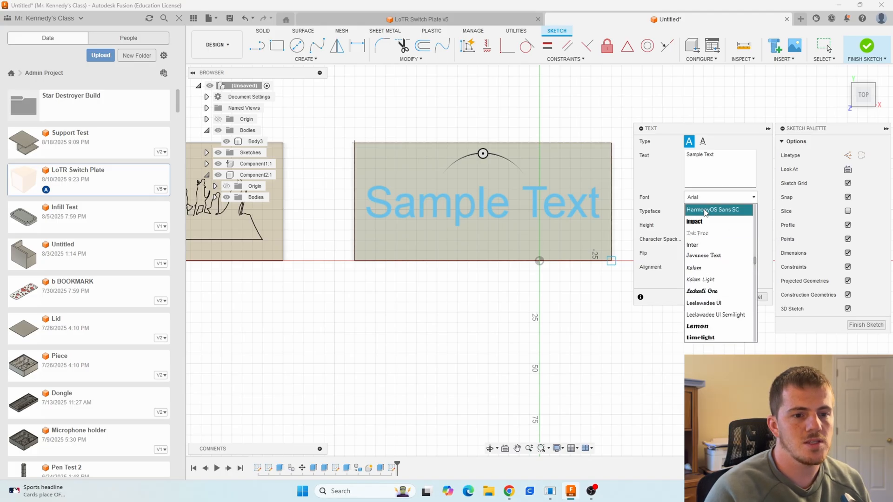
pyautogui.click(694, 221)
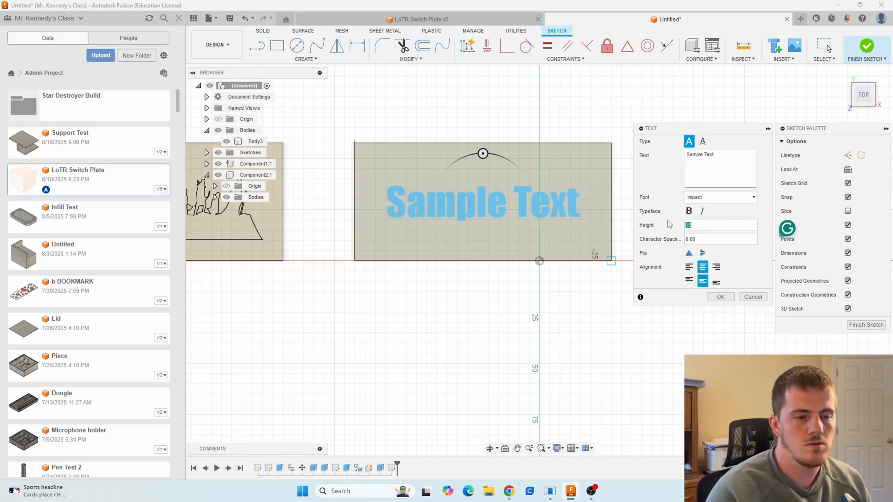
pyautogui.click(719, 296)
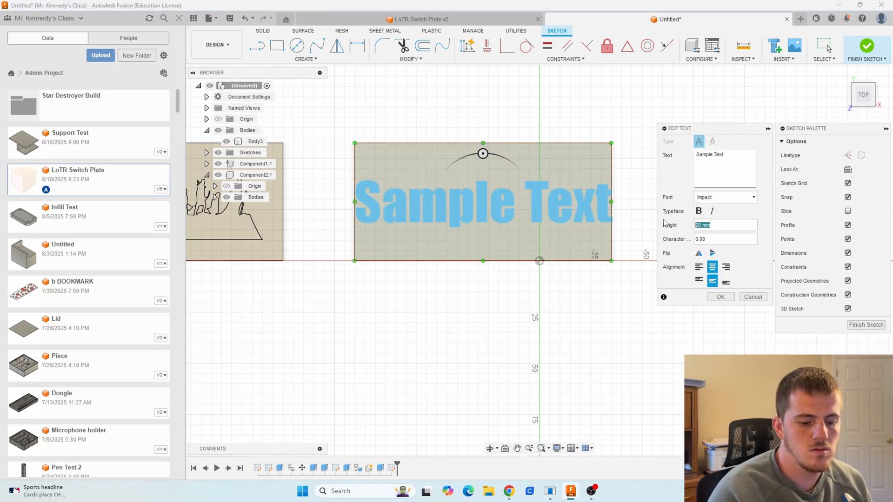
pyautogui.click(719, 296)
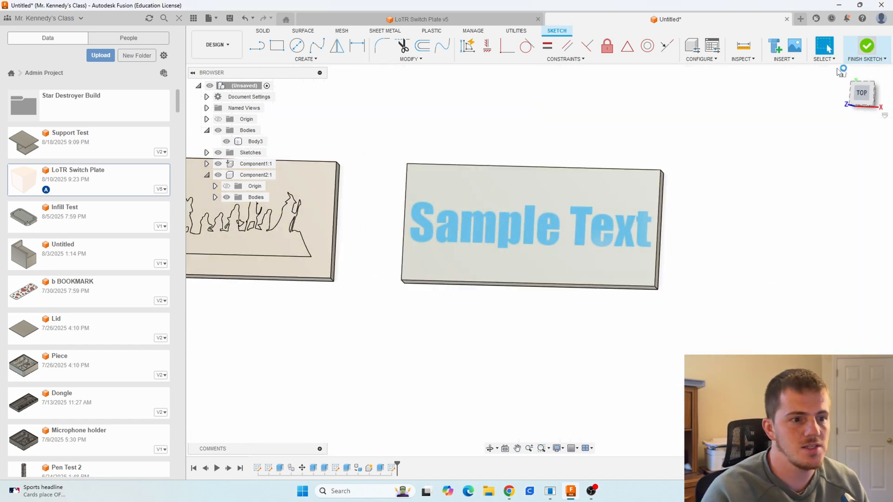
# Finish the text sketch and cut-extrude the lettering into the second plate
pyautogui.click(866, 48)
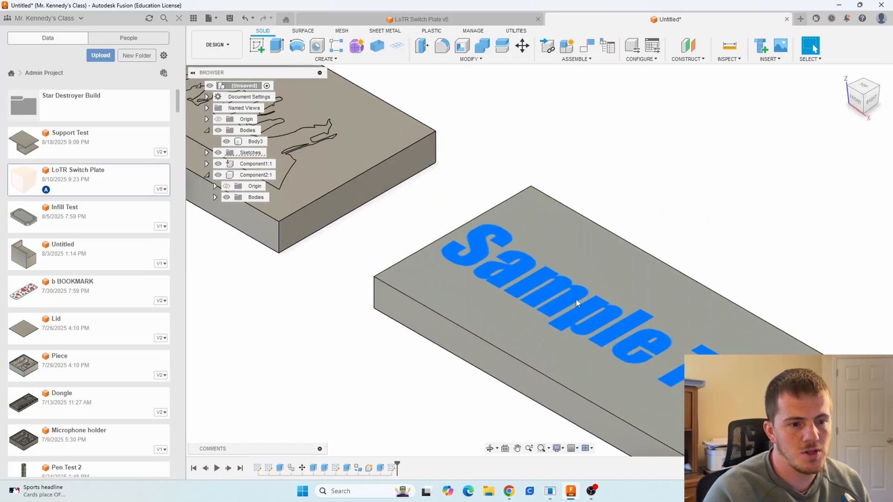
pyautogui.click(275, 46)
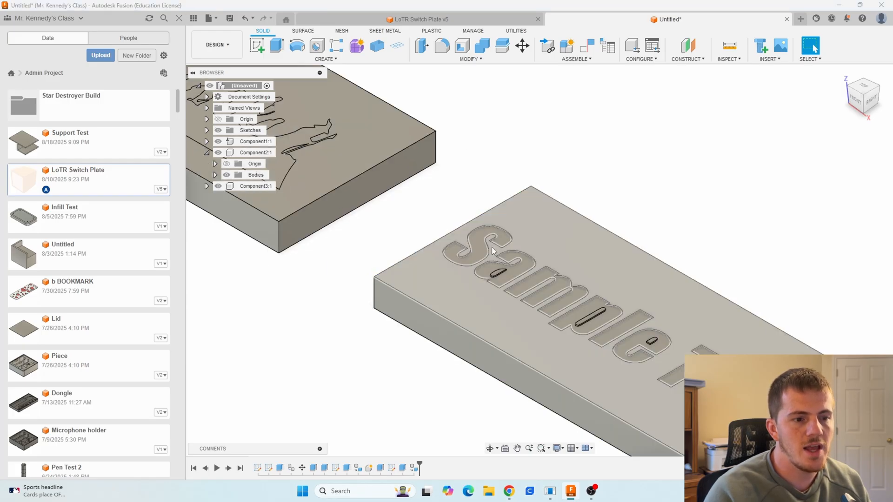
# Extrude all letter profiles 0.36 mm as a New Component, then hide it
pyautogui.click(276, 45)
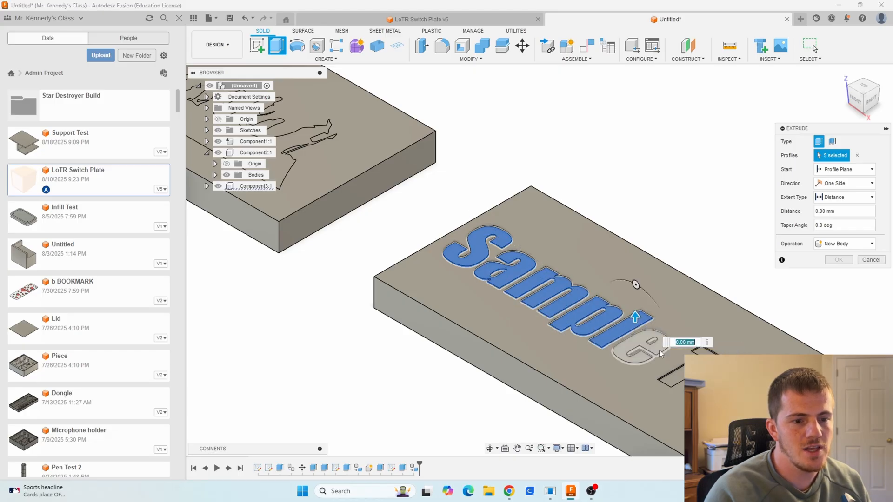
pyautogui.click(661, 353)
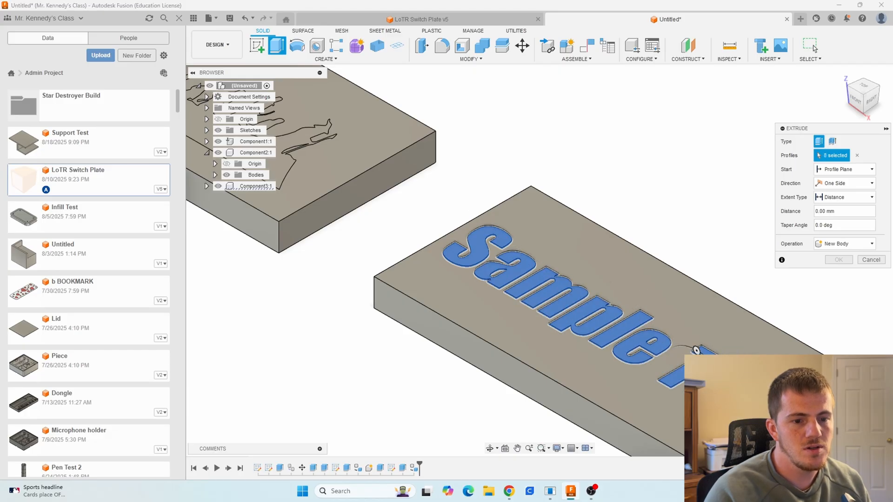
pyautogui.click(694, 350)
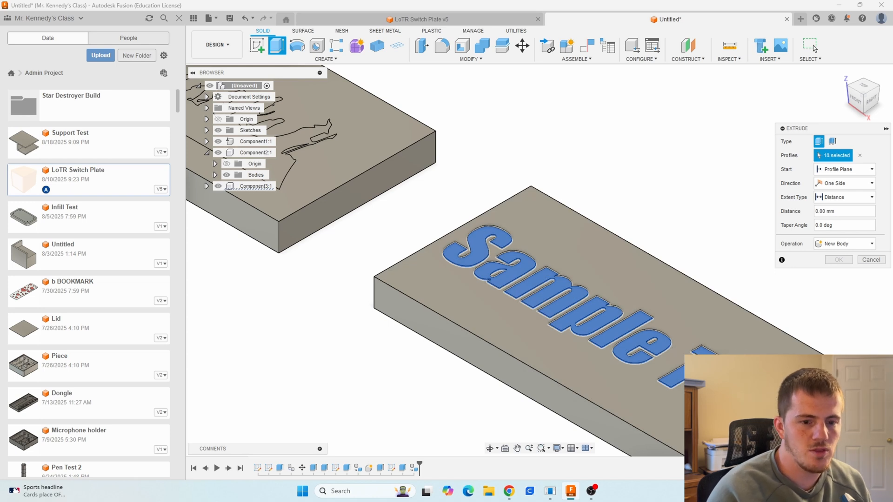
pyautogui.click(842, 243)
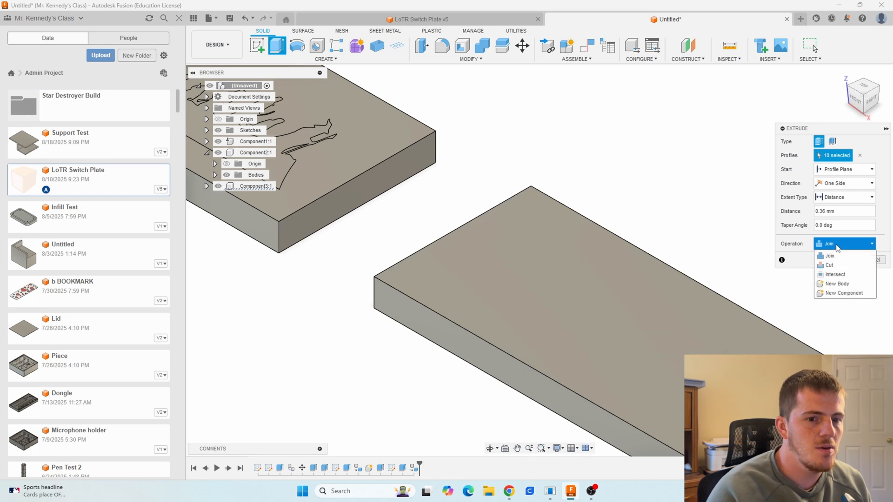
pyautogui.click(842, 292)
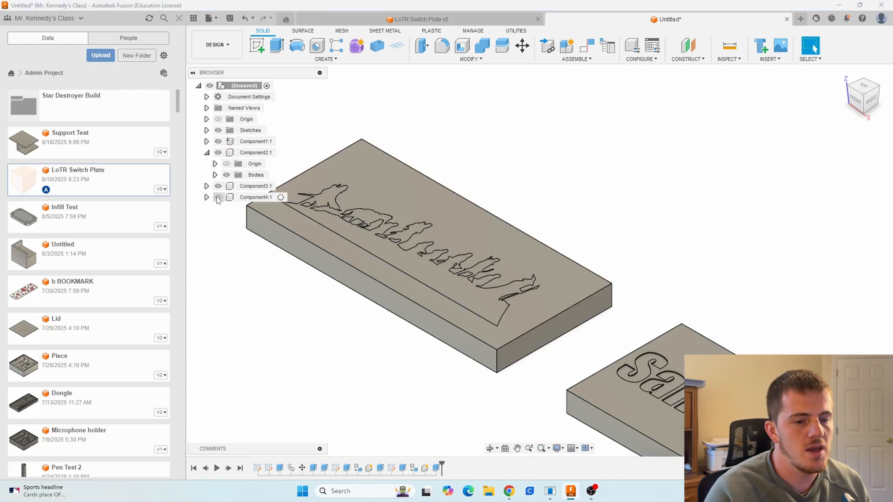
pyautogui.click(218, 197)
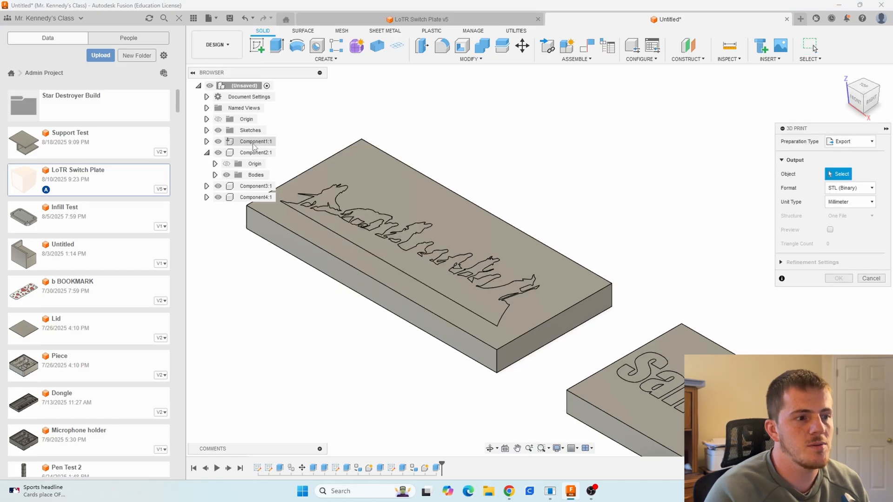
# Export base plate Component1 to Downloads as a new 'Test Base' STL
pyautogui.click(256, 141)
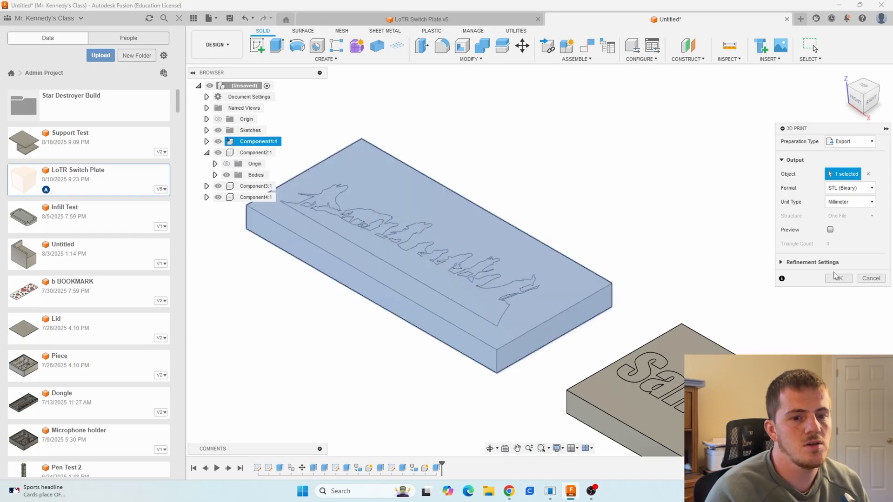
pyautogui.click(838, 279)
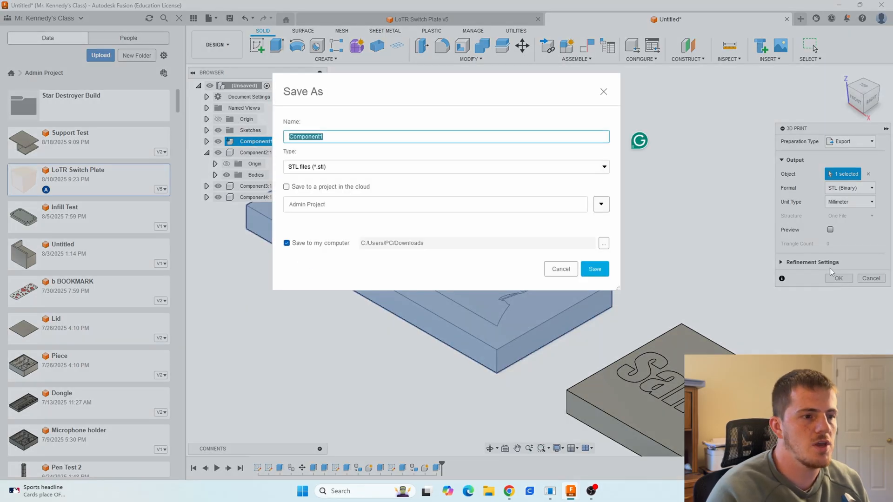
pyautogui.write('Base')
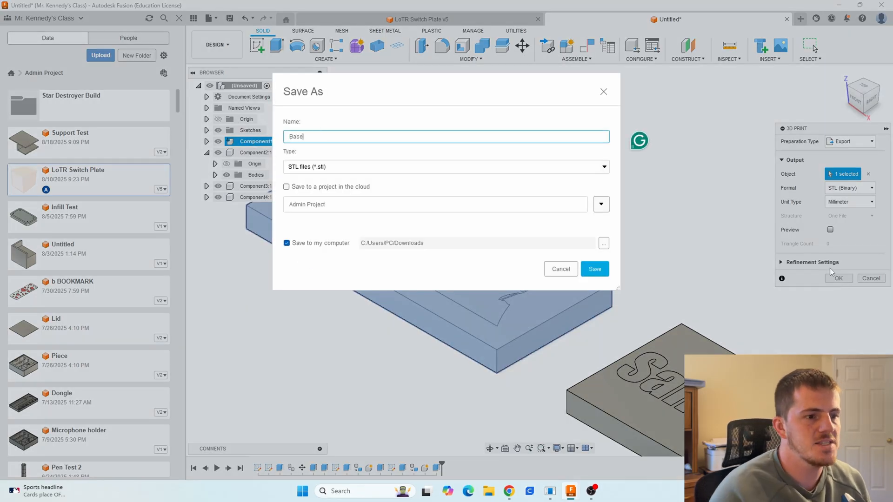
pyautogui.click(593, 269)
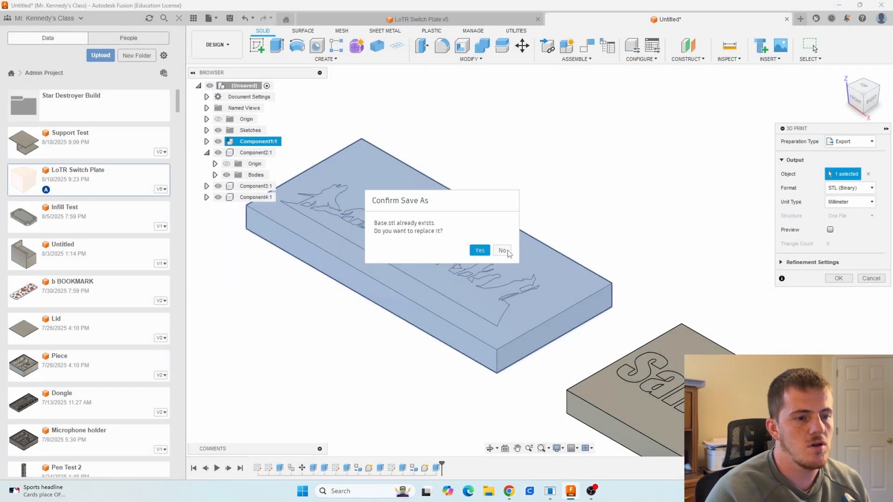
pyautogui.click(501, 250)
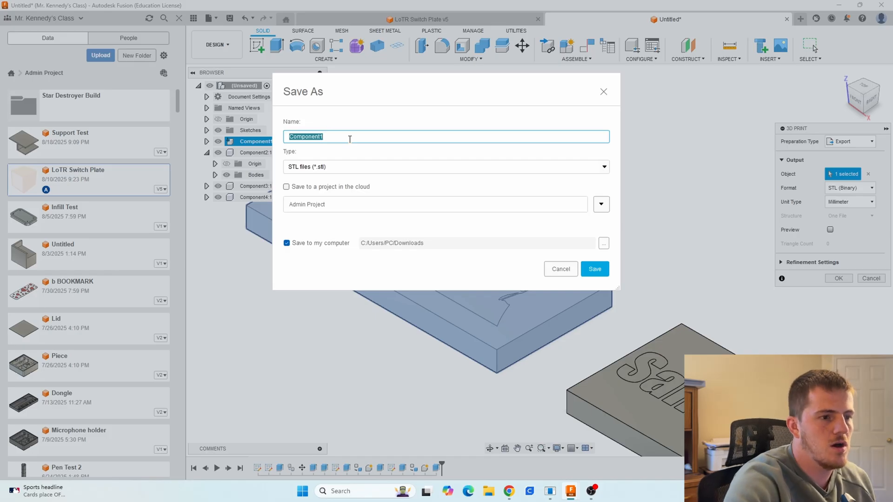
pyautogui.write('Fello')
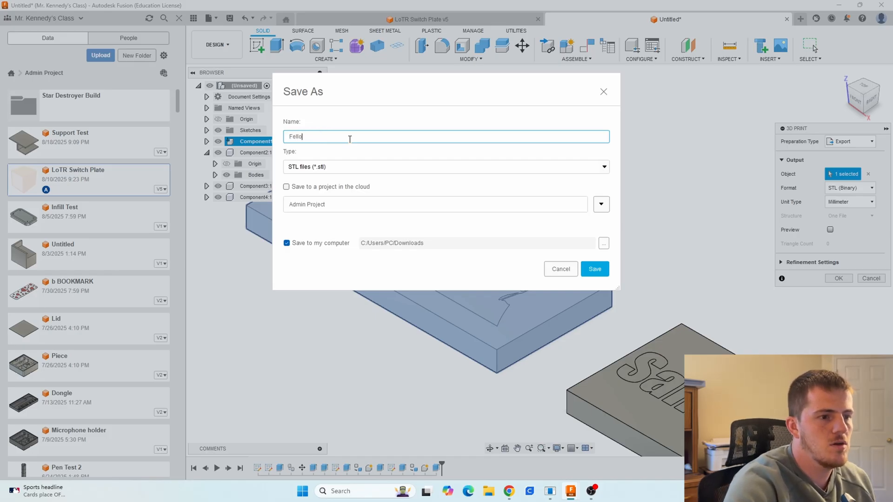
pyautogui.write('Test B')
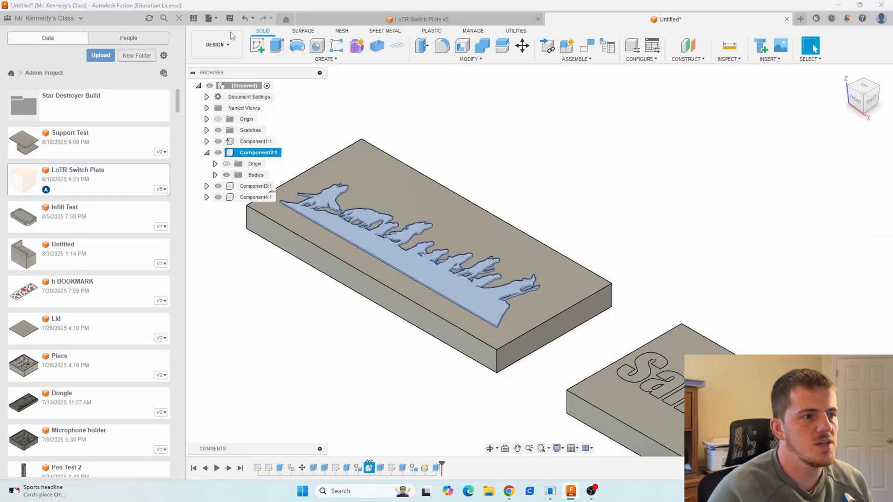
# Export silhouette Component2 as an STL via File > 3D Print and switch to Bambu Studio
pyautogui.click(211, 19)
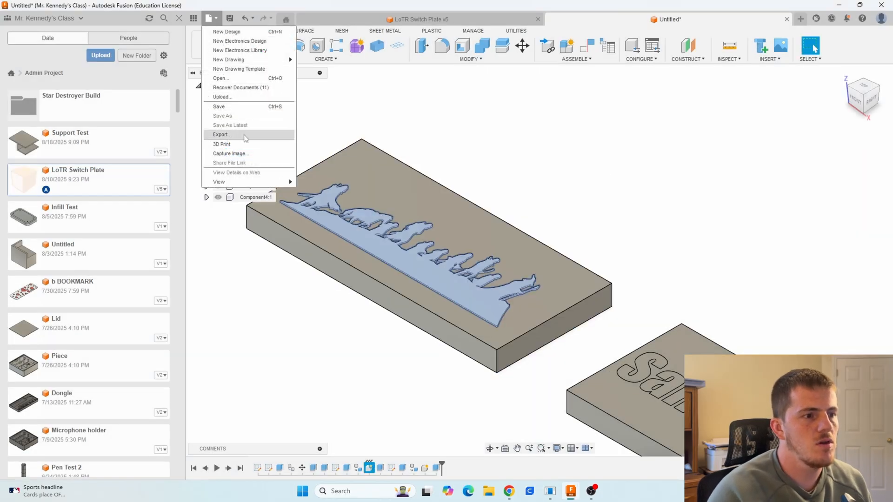
pyautogui.click(222, 144)
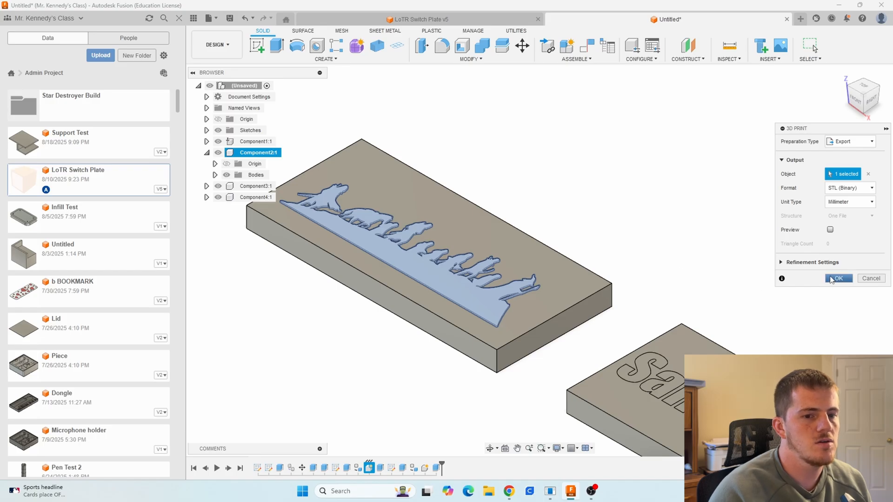
pyautogui.click(837, 279)
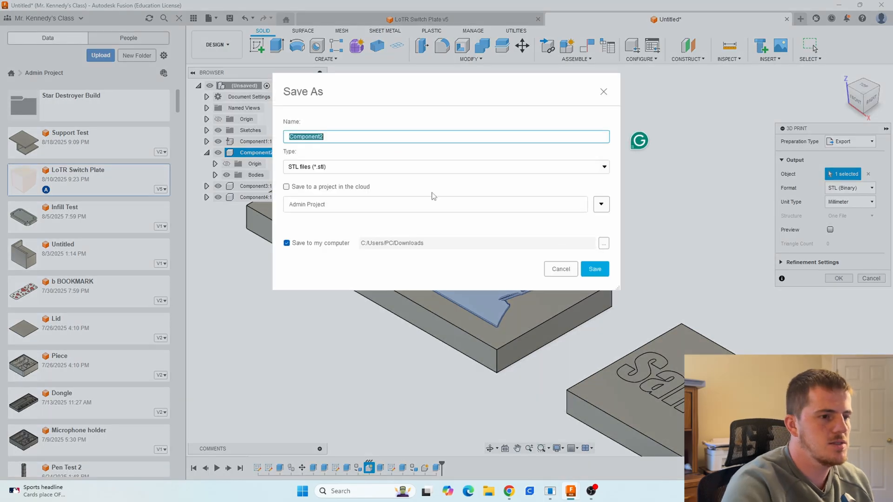
pyautogui.click(559, 269)
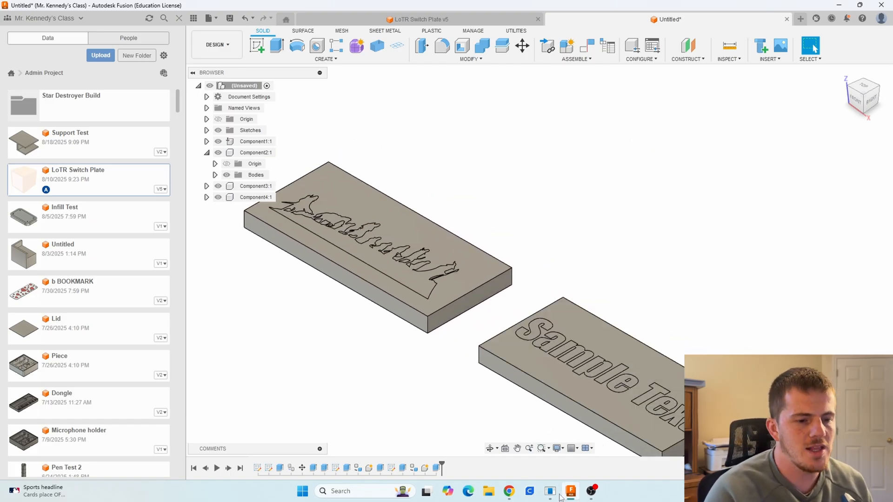
pyautogui.click(569, 491)
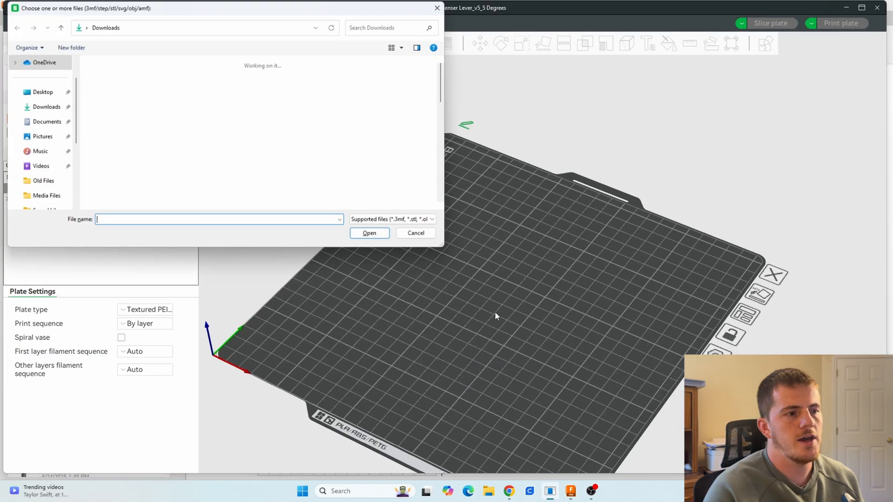
# Import Test Design and Test Base together as one multi-part object
pyautogui.click(131, 81)
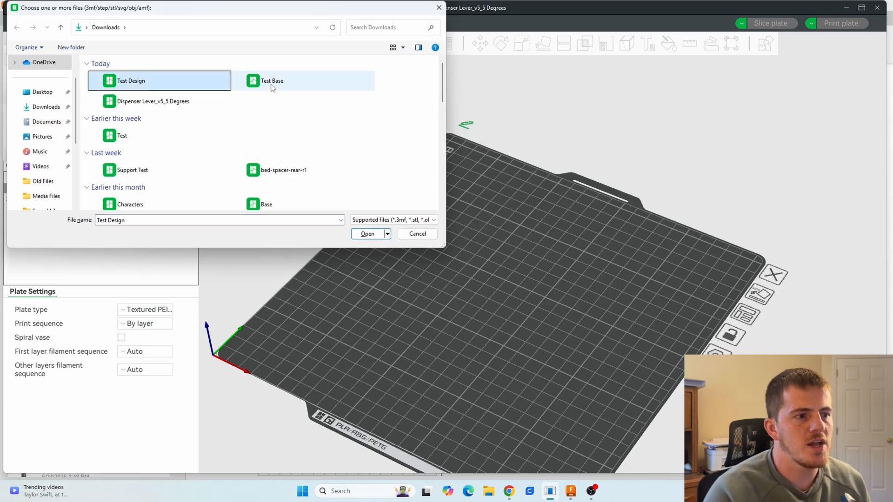
pyautogui.click(367, 233)
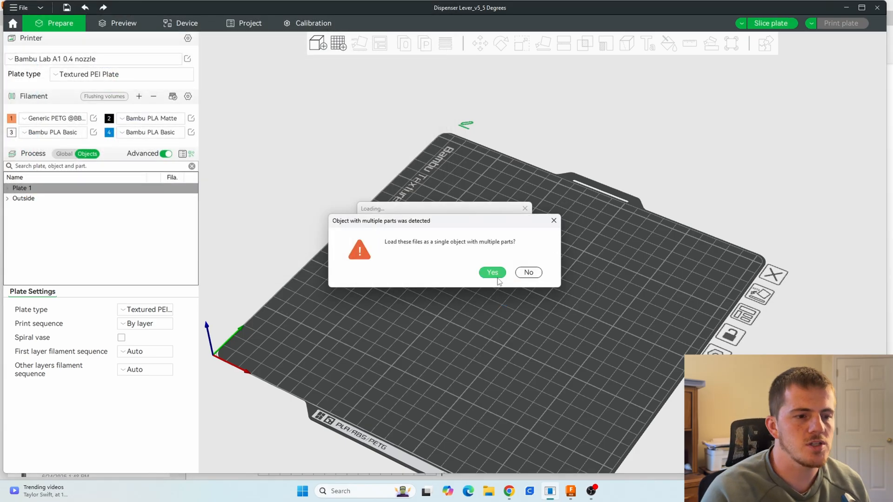
pyautogui.click(491, 272)
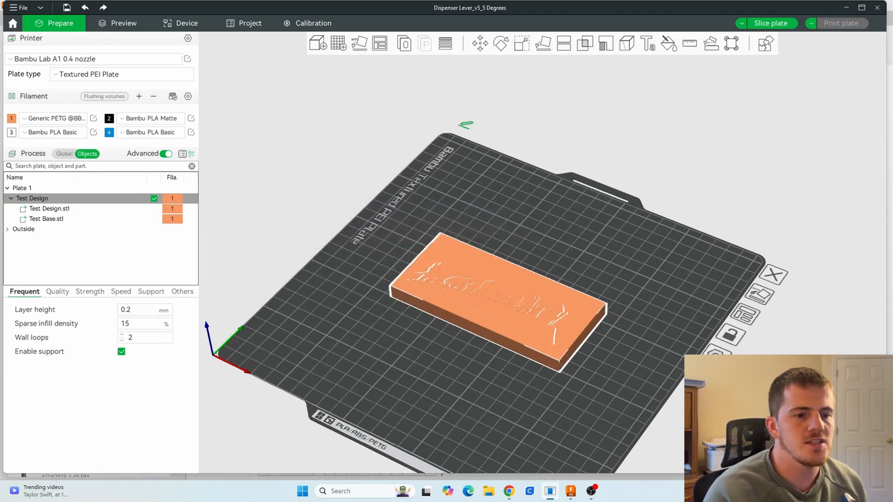
pyautogui.moveTo(495, 378)
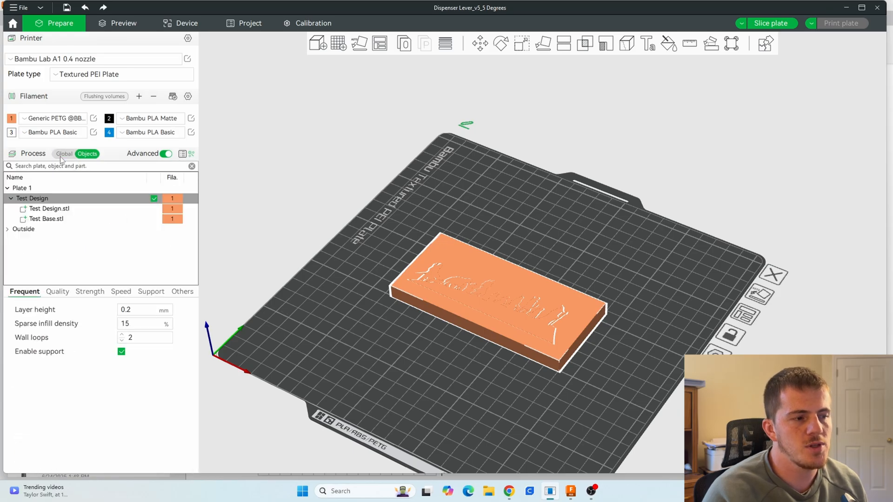
# Assign filament 2 (black) to the Test Design.stl part
pyautogui.click(87, 154)
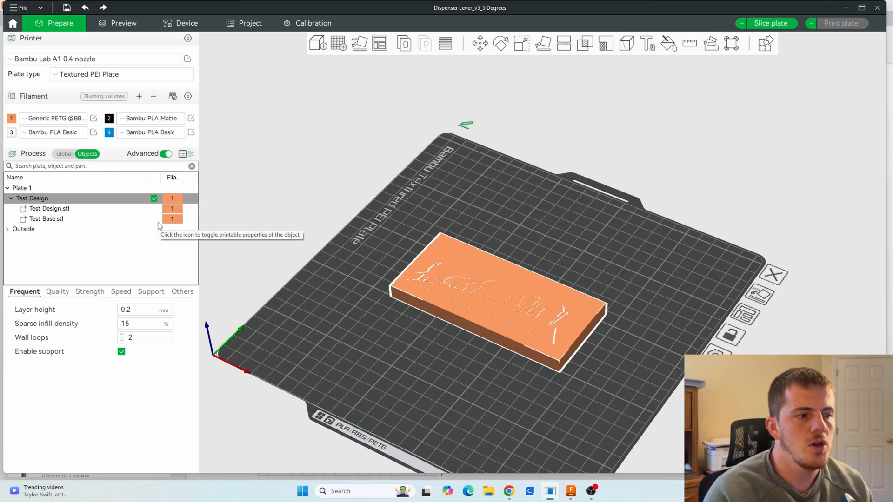
pyautogui.click(49, 209)
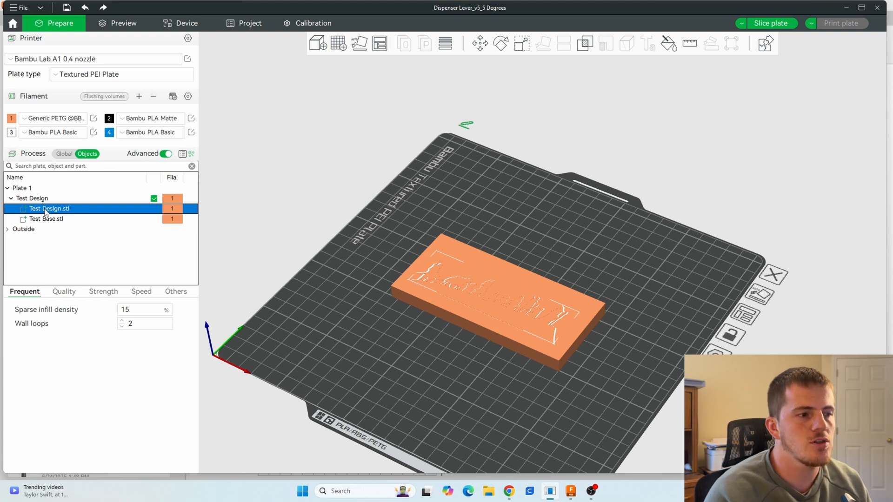
pyautogui.click(150, 132)
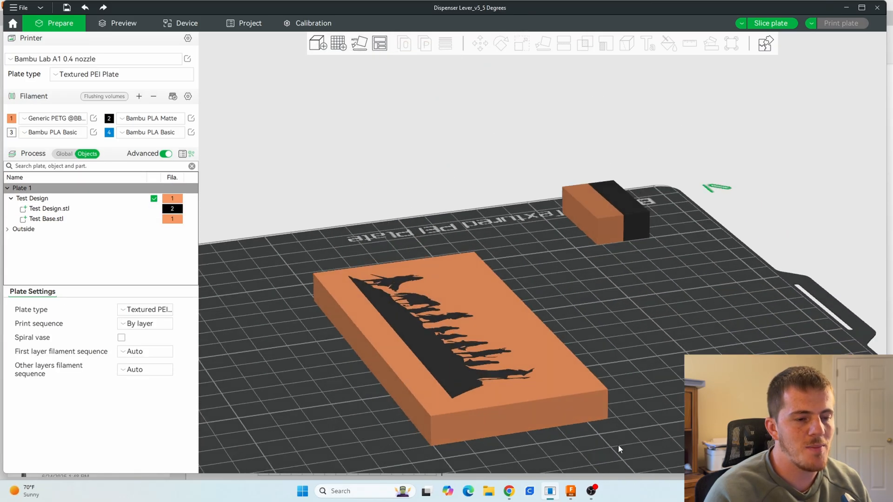
# Orbit the view and select the two-part Test Design plate object
pyautogui.moveTo(619, 449); pyautogui.dragTo(424, 282)
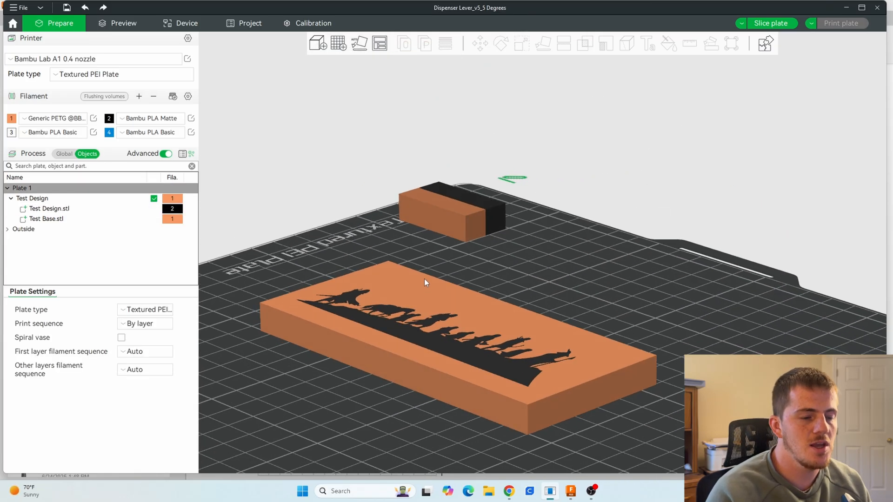
pyautogui.click(32, 198)
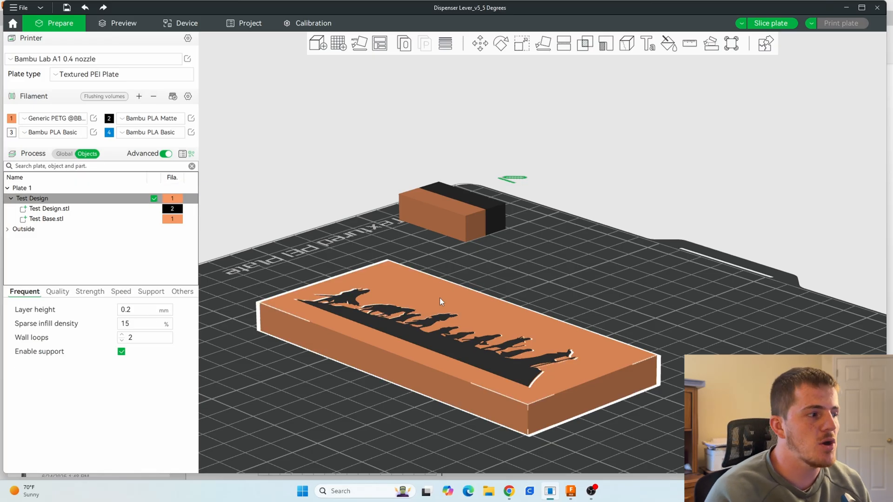
pyautogui.moveTo(495, 91)
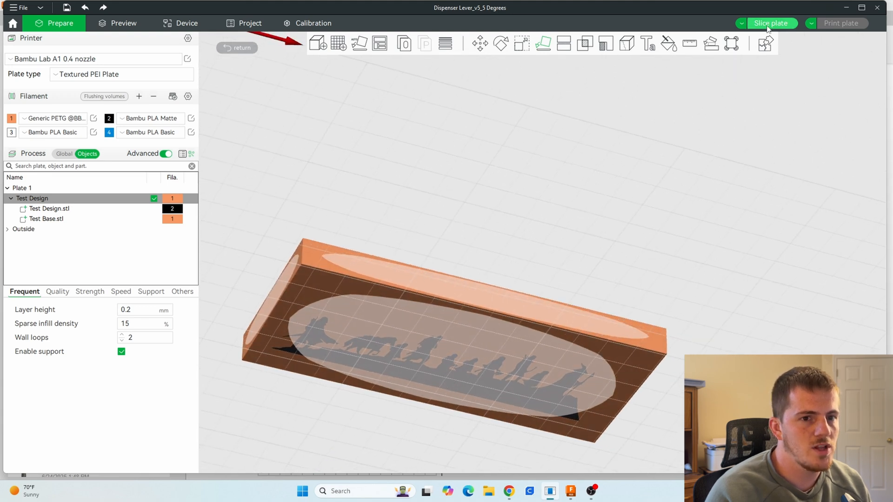
# Lay the plate face down on its silhouette face for slicing
pyautogui.click(771, 22)
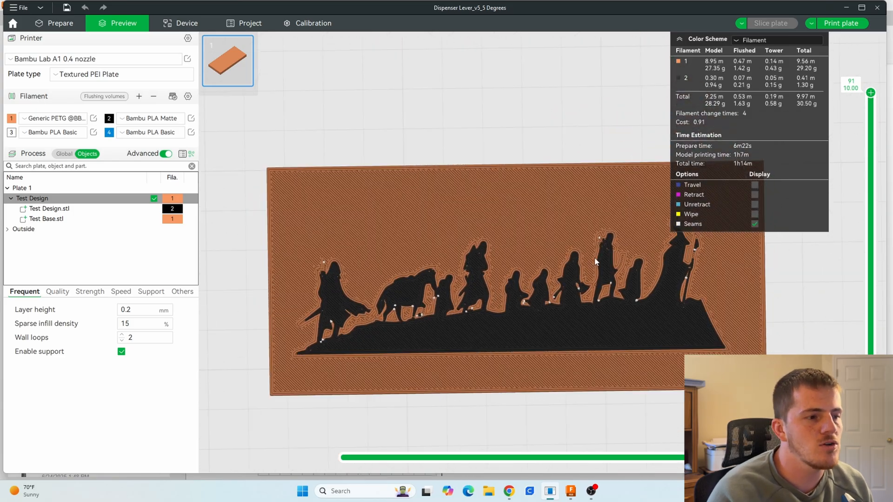
pyautogui.moveTo(470, 293)
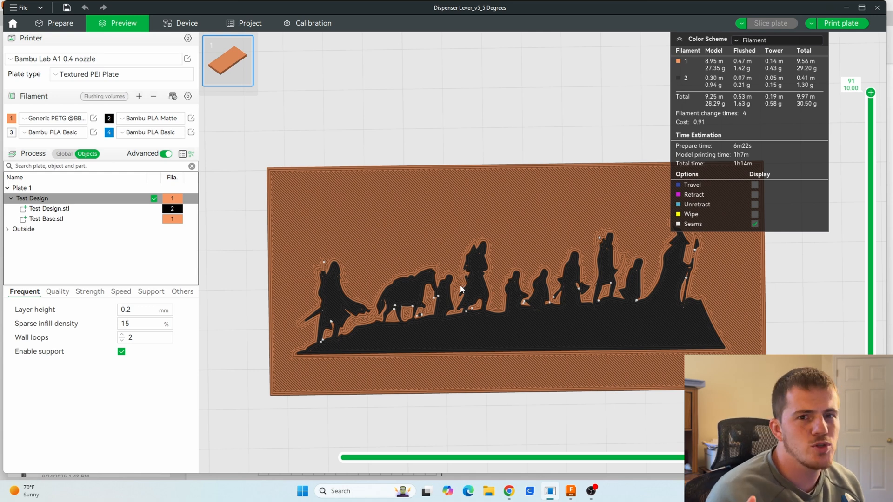
pyautogui.moveTo(463, 283)
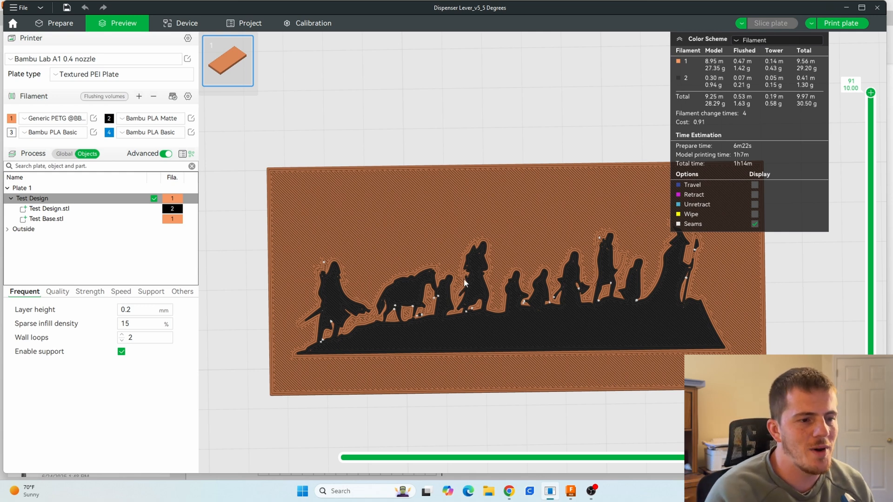
pyautogui.moveTo(461, 292)
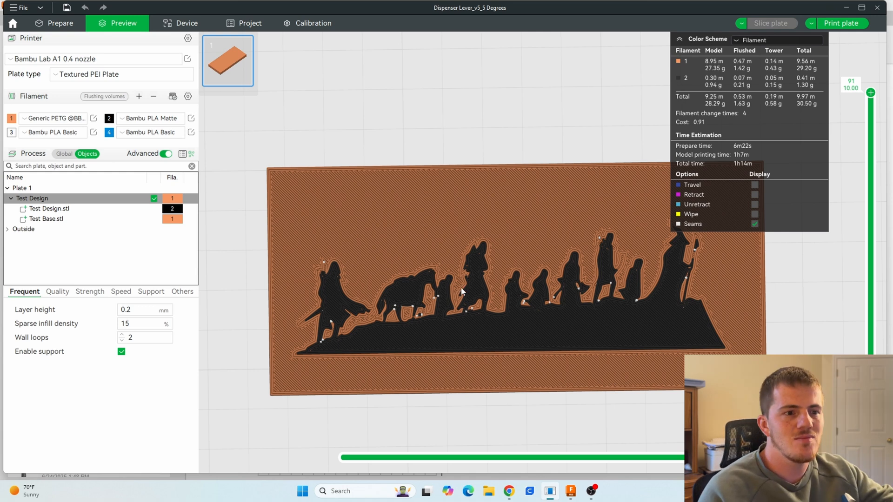